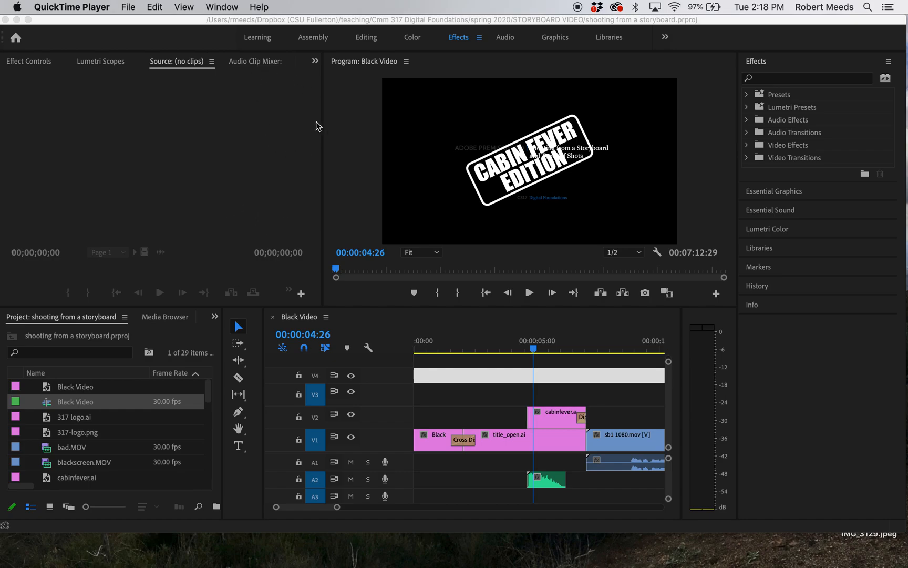
pyautogui.moveTo(222, 32)
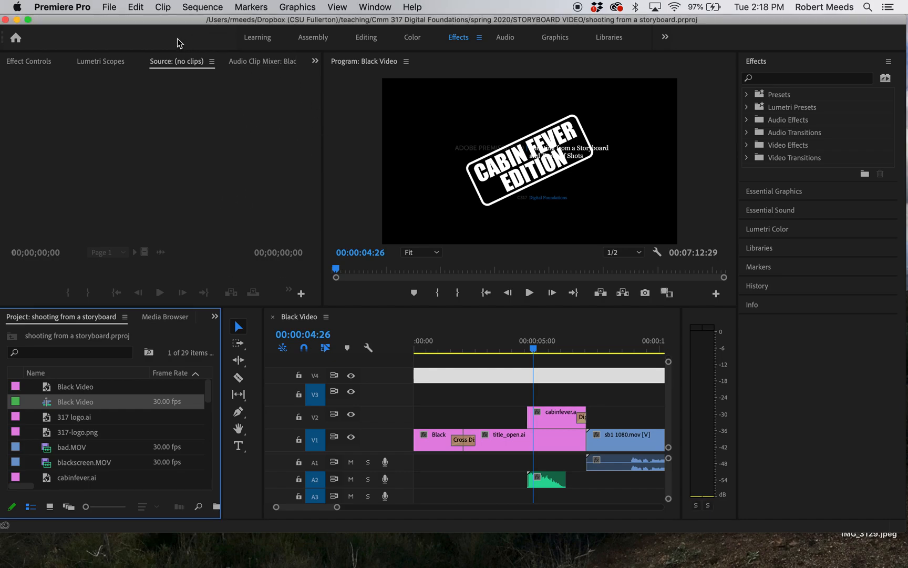
pyautogui.moveTo(239, 215)
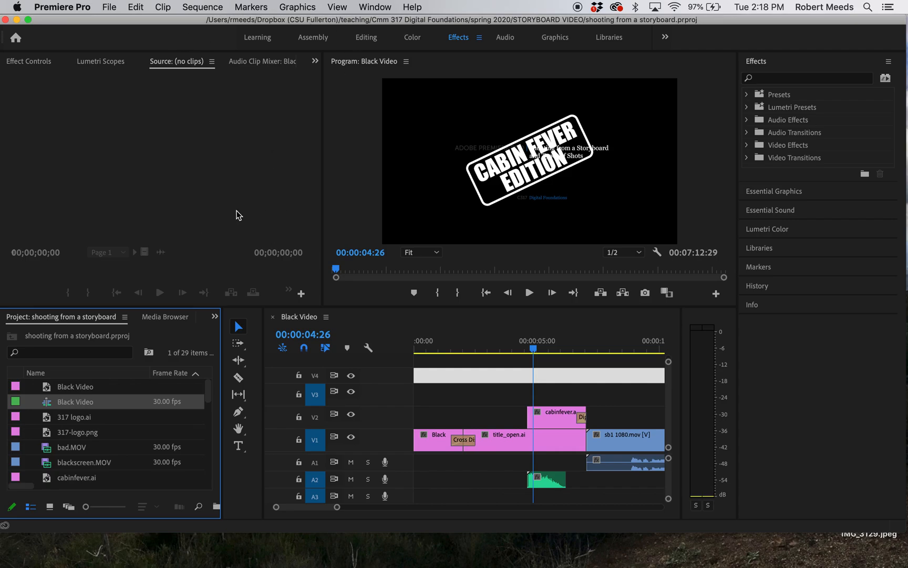
pyautogui.moveTo(471, 386)
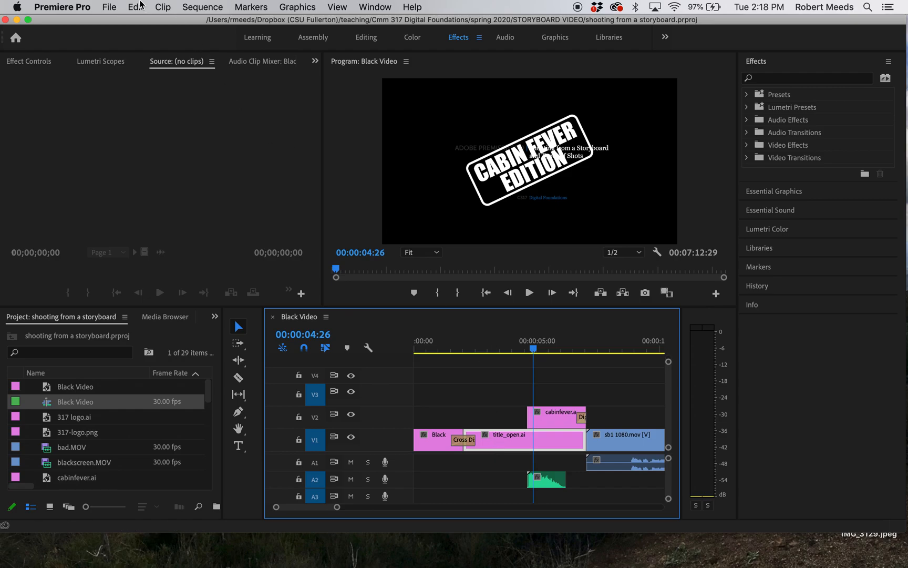
# Select the Black Video sequence and bring up its Export Settings via File > Export > Media
pyautogui.click(134, 7)
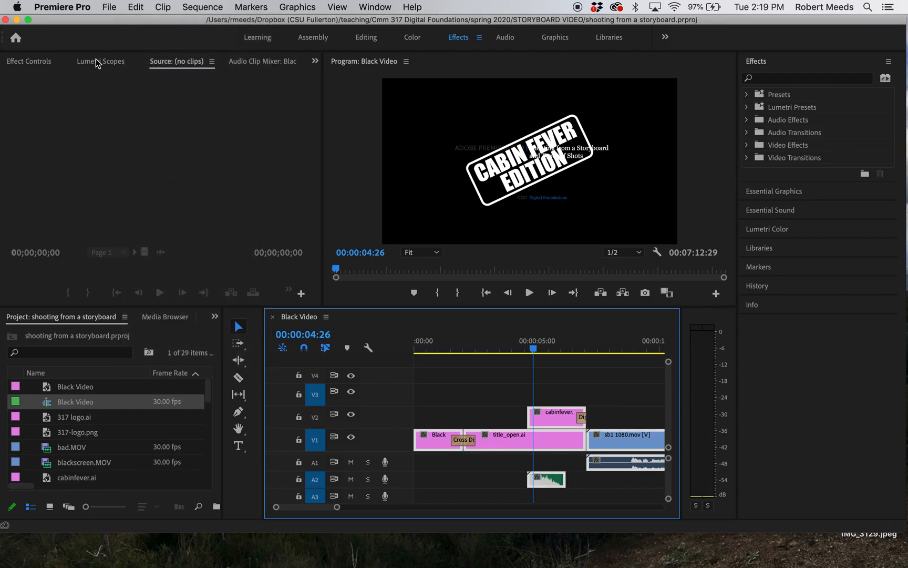
pyautogui.click(110, 7)
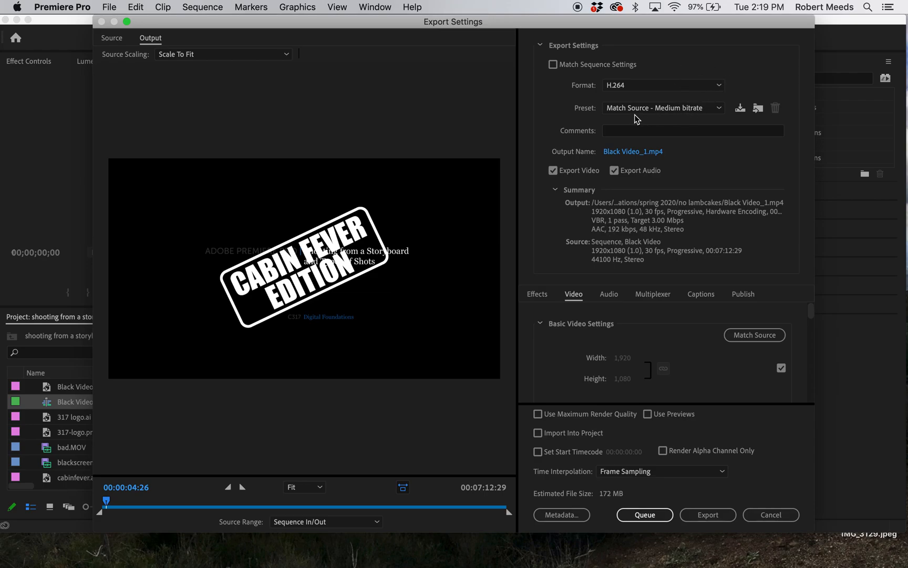
pyautogui.moveTo(612, 121)
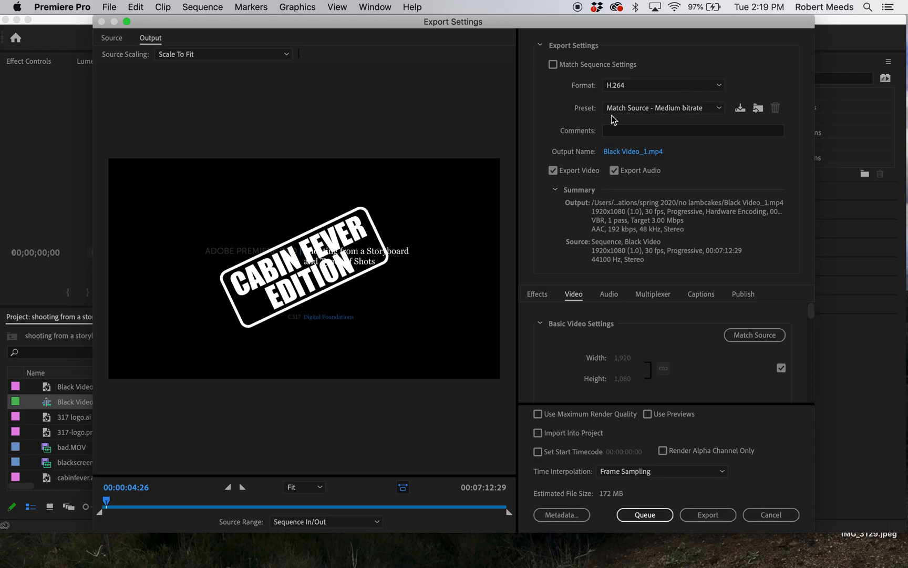
pyautogui.moveTo(721, 113)
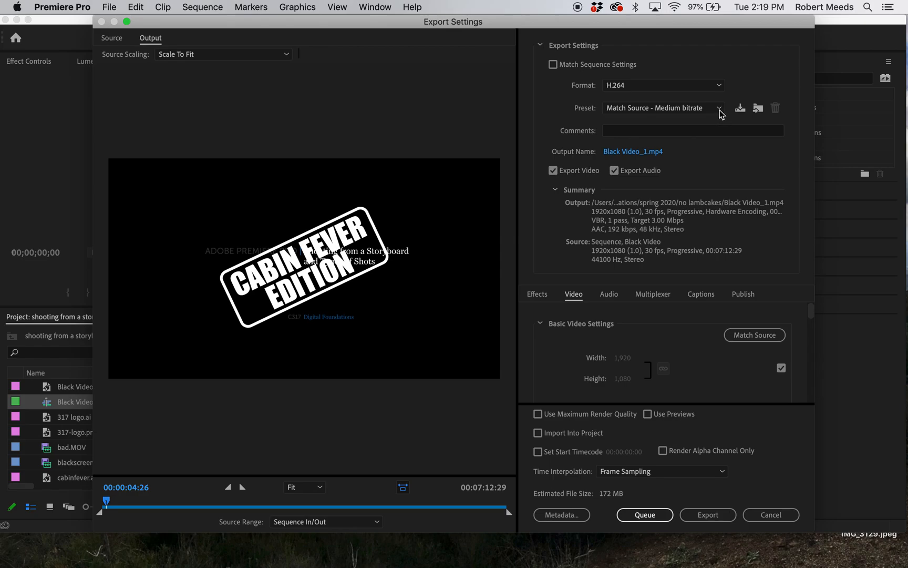
pyautogui.moveTo(697, 346)
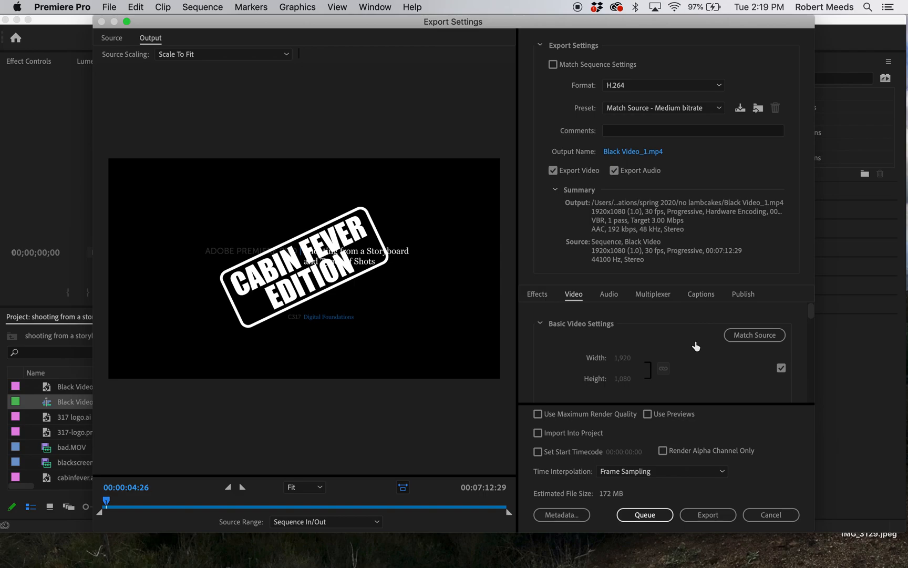
pyautogui.moveTo(540, 358)
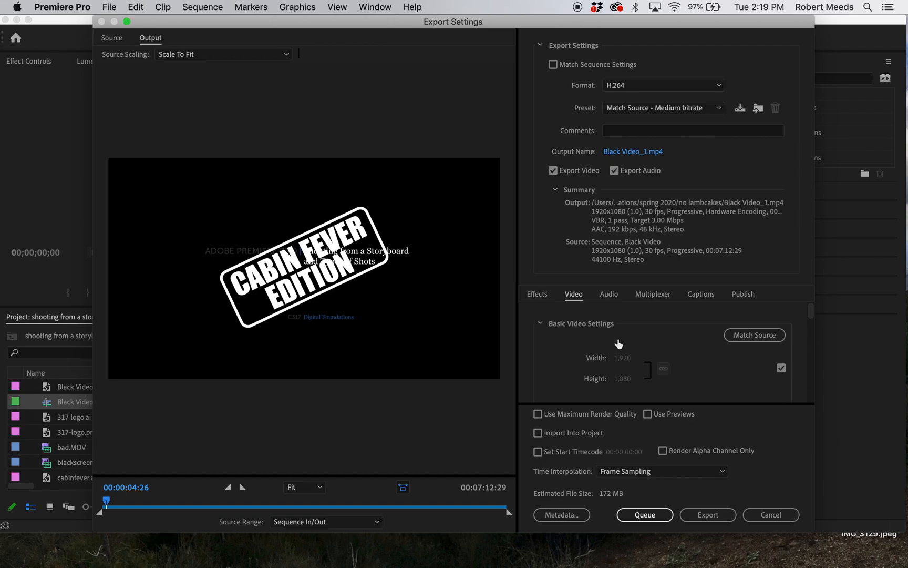
pyautogui.moveTo(754, 350)
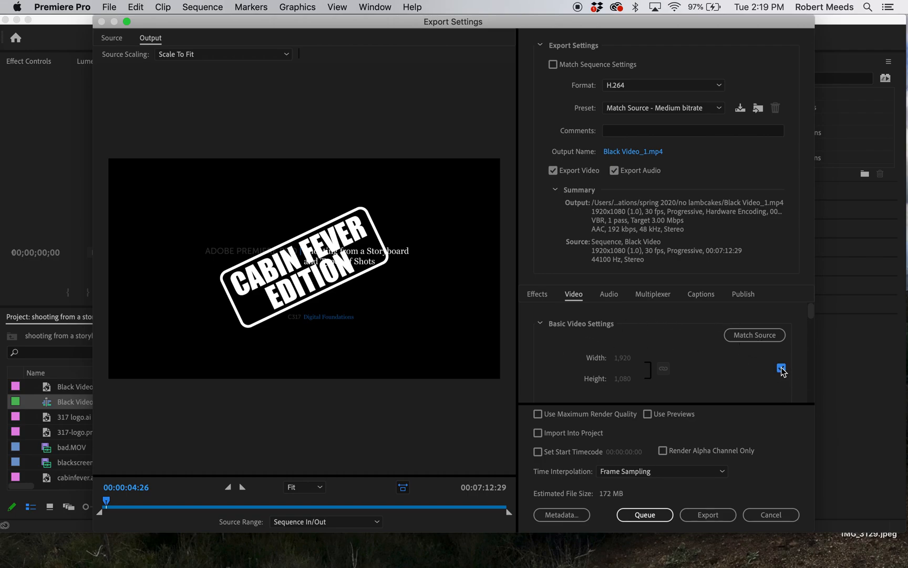
# Turn off Match Source and change the export frame size to 500×280
pyautogui.click(781, 368)
pyautogui.write('5')
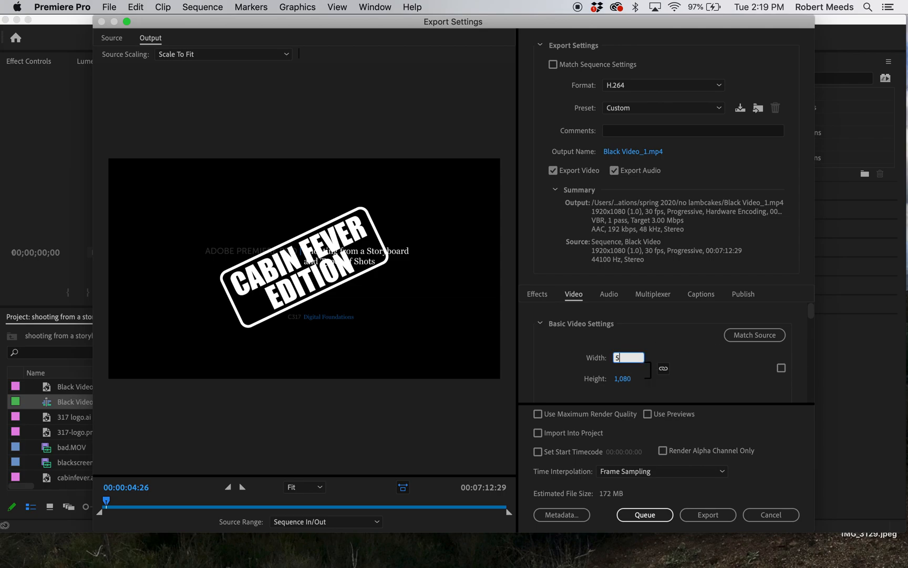
pyautogui.write('00')
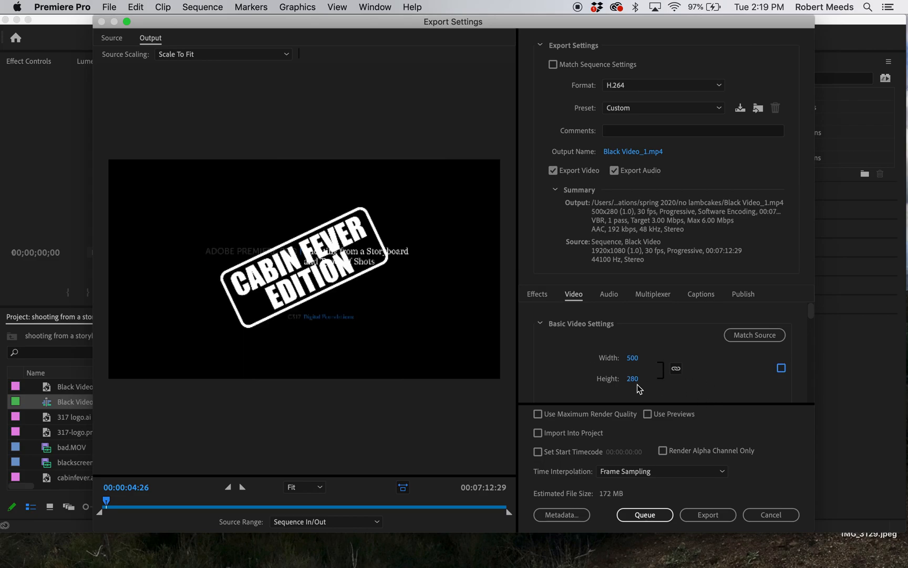
pyautogui.moveTo(658, 387)
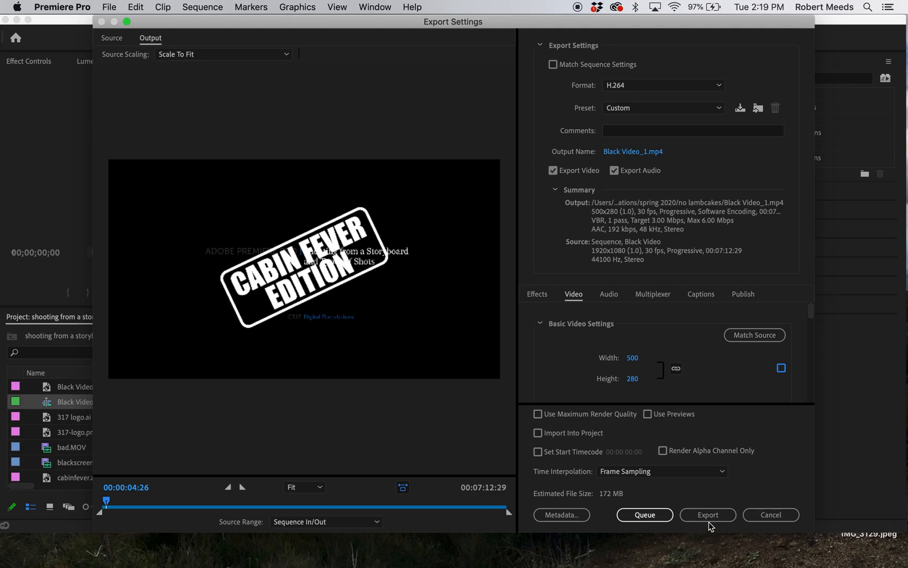
pyautogui.scroll(-3)
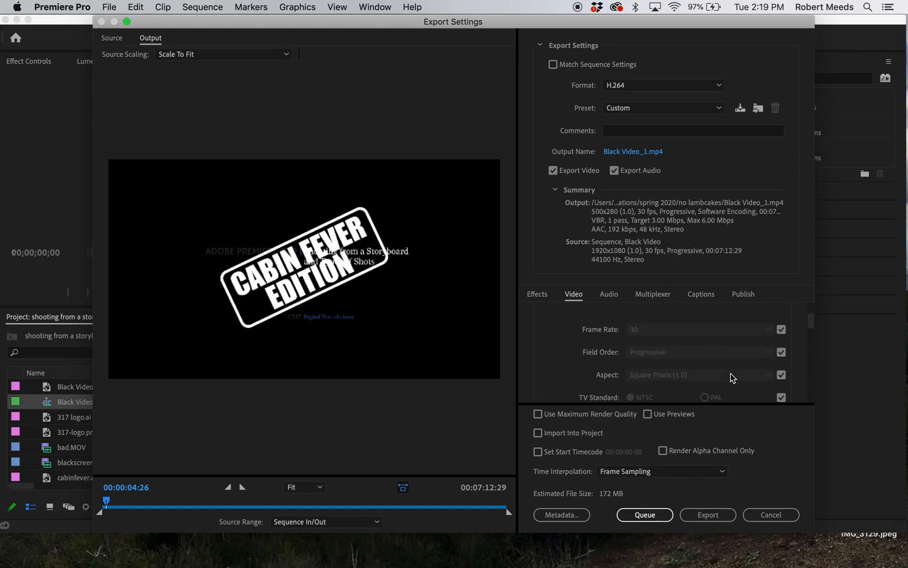
pyautogui.scroll(-3)
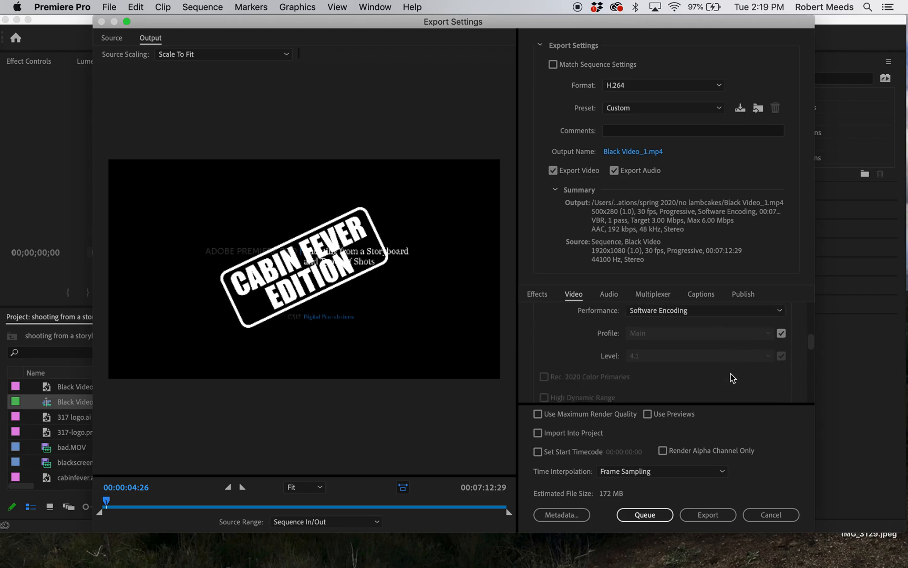
pyautogui.scroll(-3)
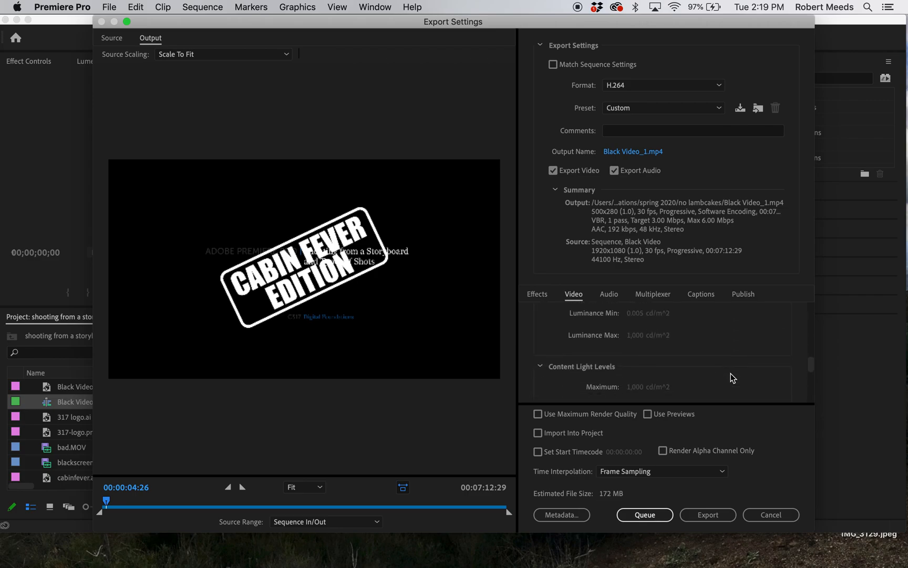
pyautogui.scroll(-3)
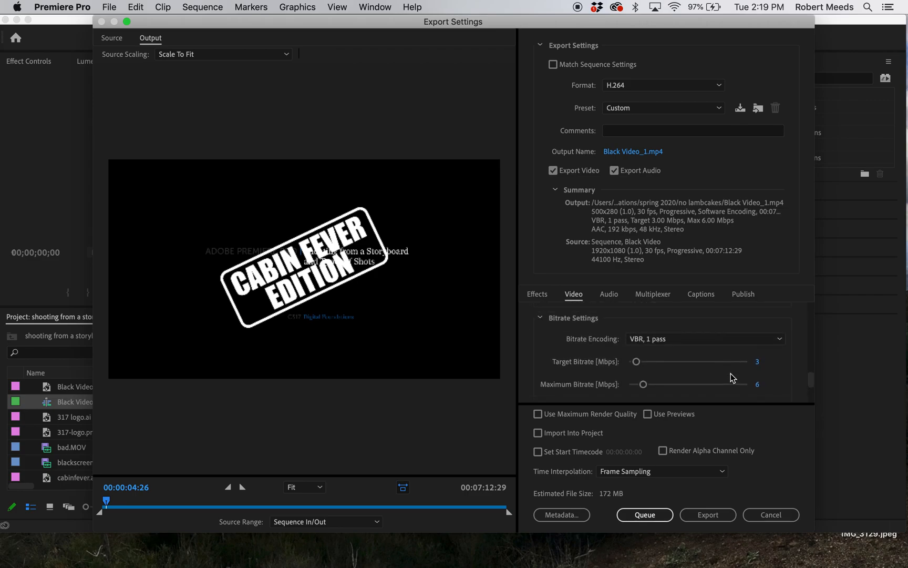
pyautogui.moveTo(703, 373)
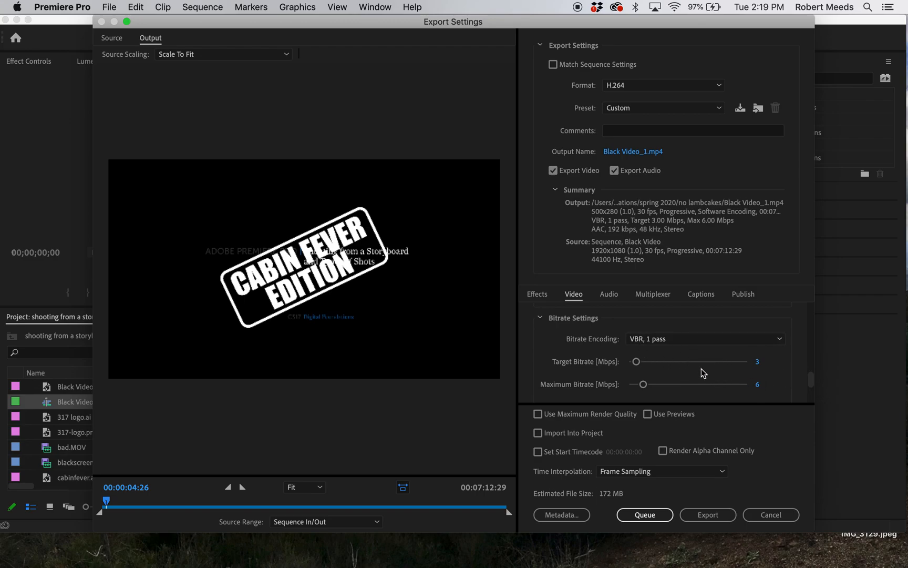